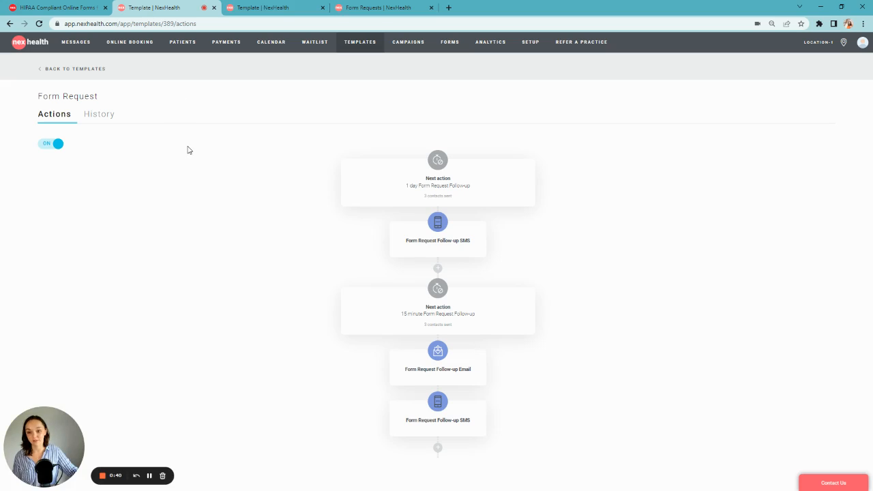
pyautogui.moveTo(198, 183)
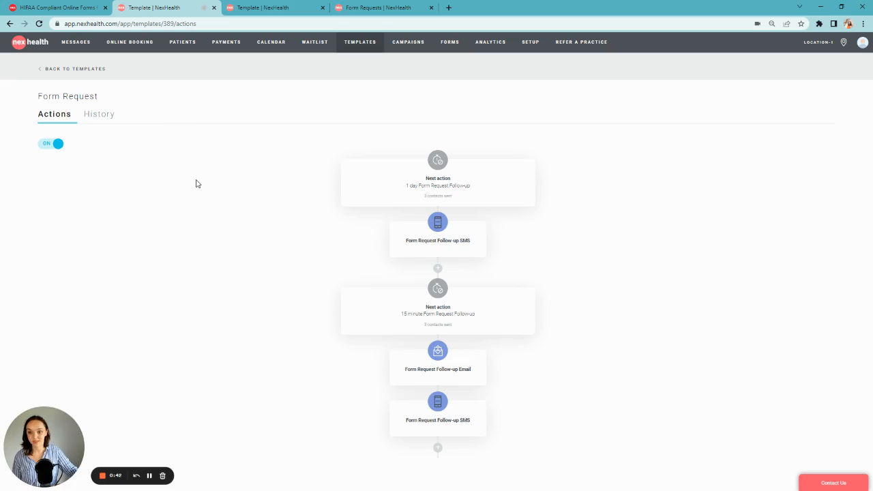
pyautogui.moveTo(475, 379)
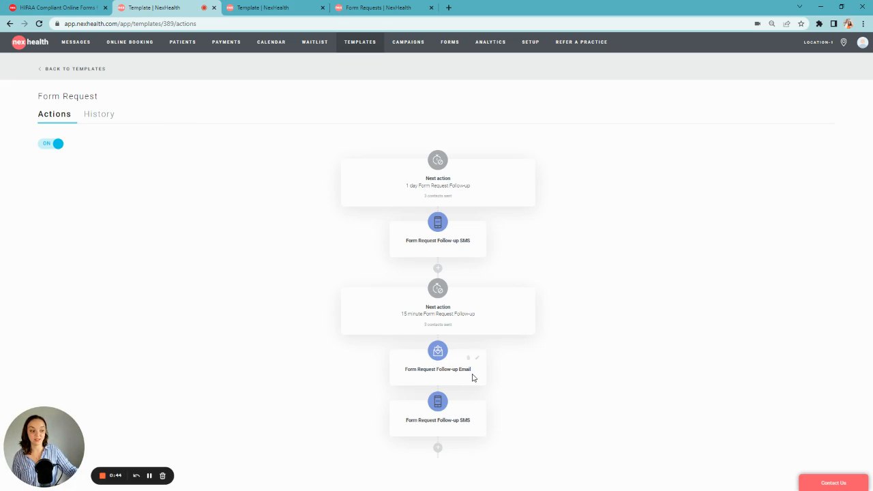
pyautogui.moveTo(476, 251)
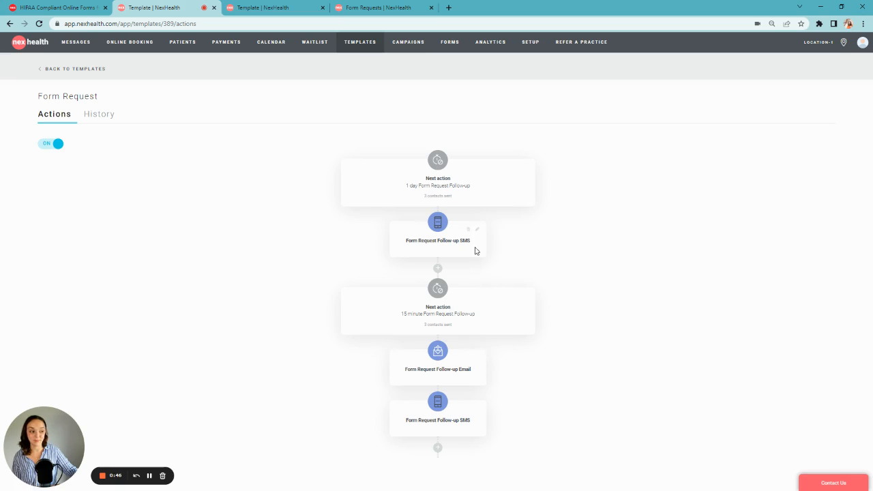
# - Review the Follow-up SMS step and another template's consent-form placeholder, then reach Form Requests
pyautogui.click(436, 239)
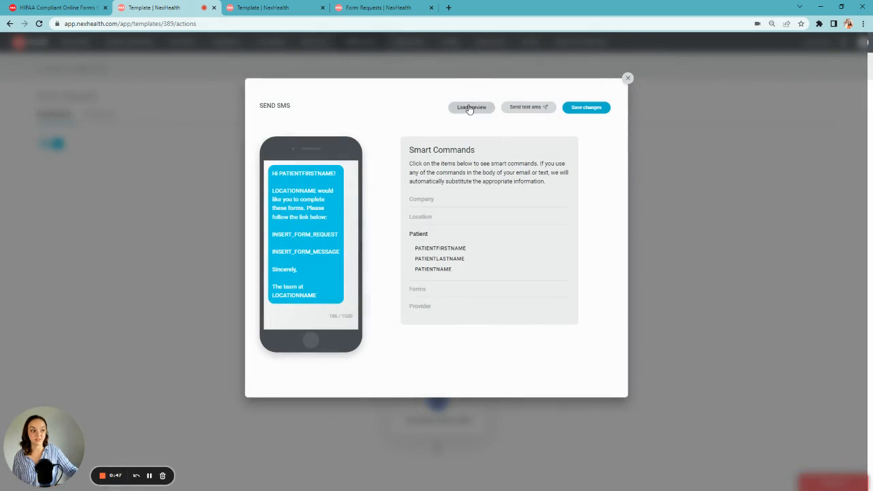
pyautogui.click(627, 78)
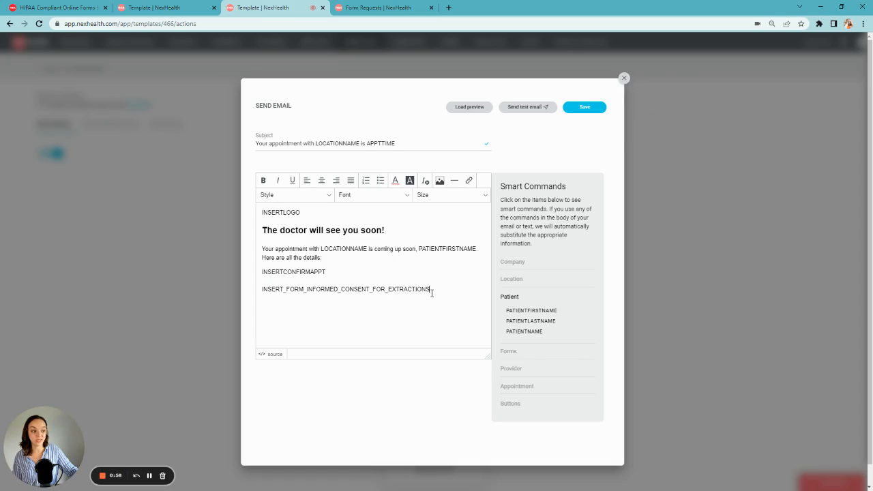
pyautogui.tripleClick(343, 290)
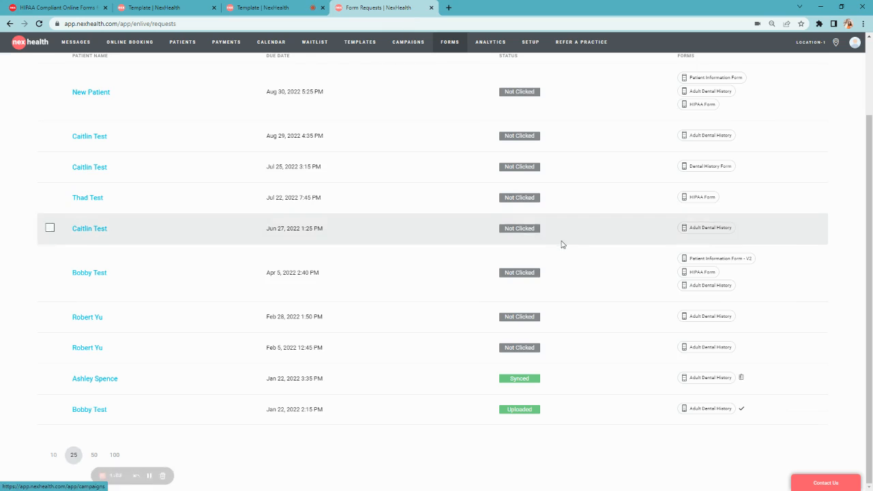
pyautogui.scroll(3)
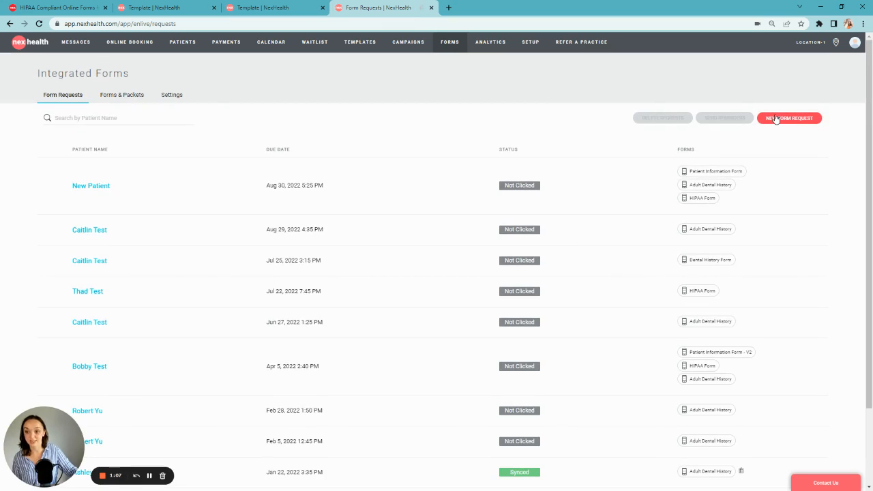
# - Create a form request for New Patient with Adult Dental History and Dental History Form and send it
pyautogui.click(788, 117)
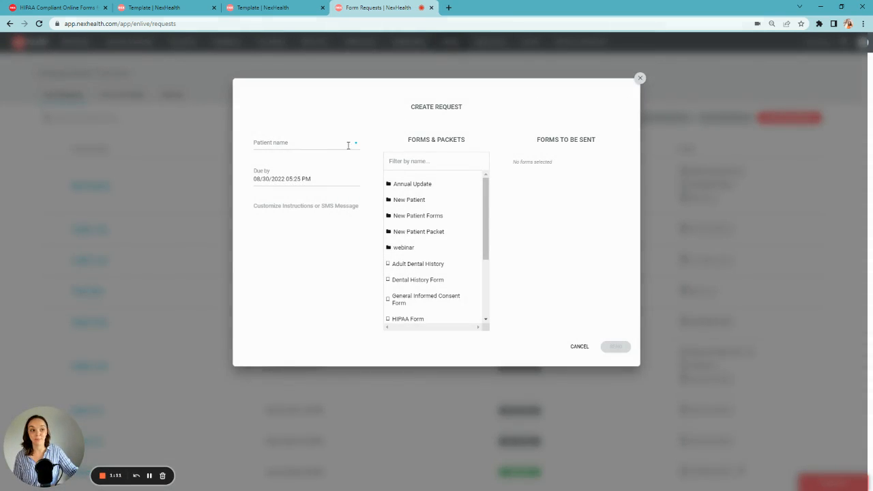
pyautogui.click(306, 144)
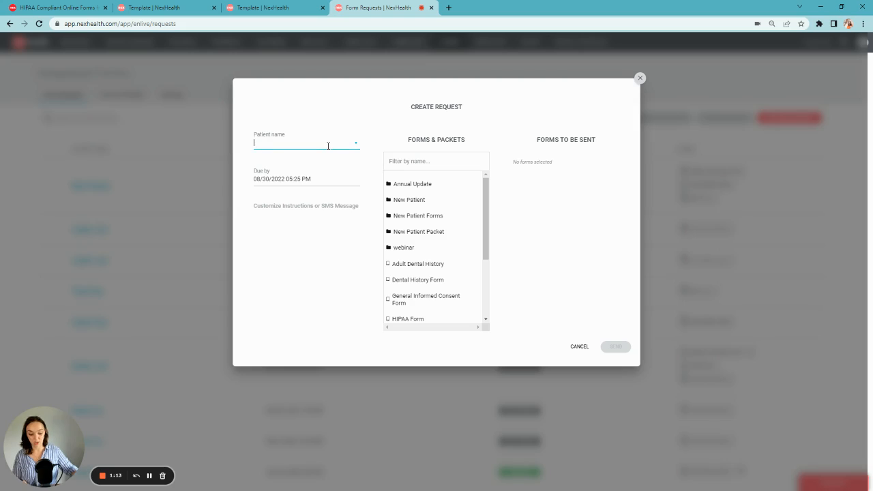
pyautogui.write('patient')
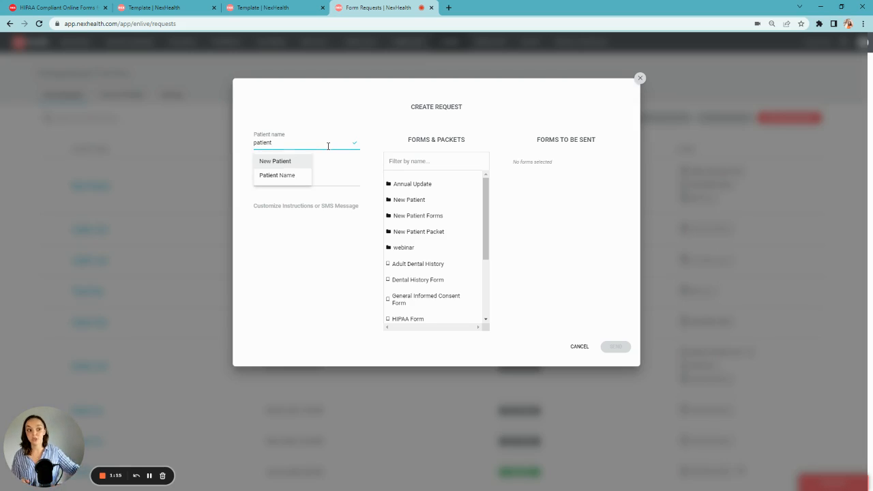
pyautogui.click(275, 161)
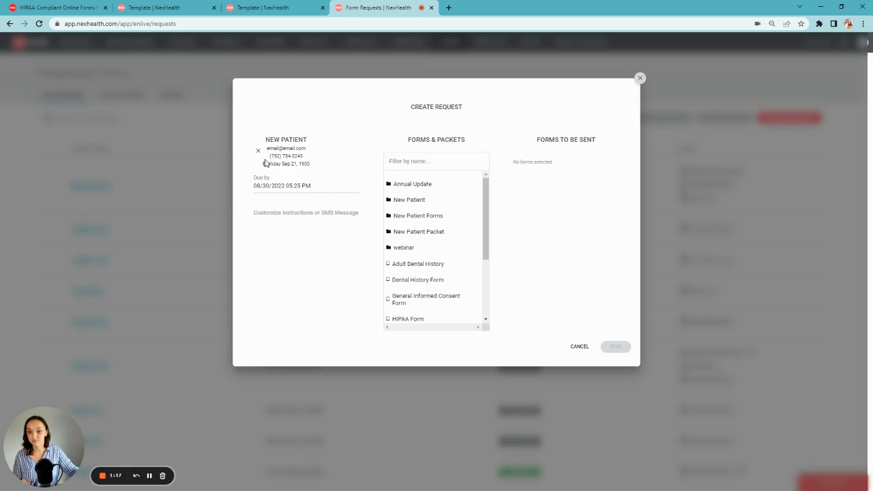
pyautogui.moveTo(309, 140)
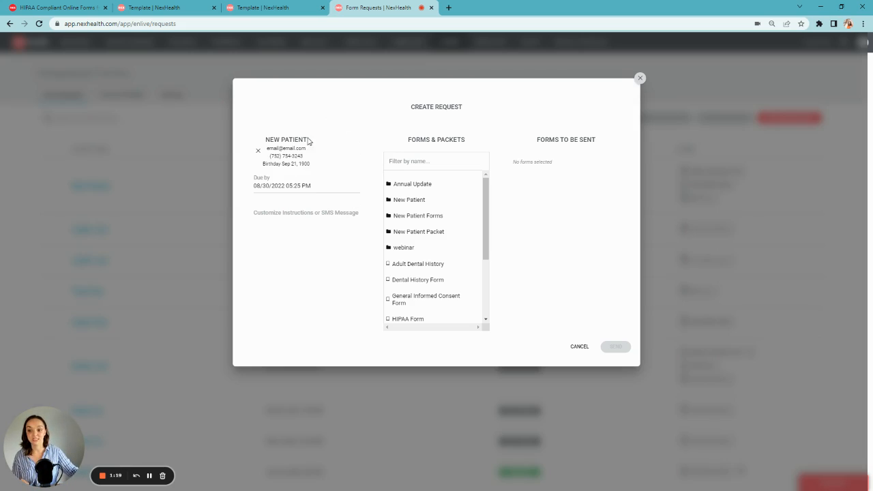
pyautogui.moveTo(336, 202)
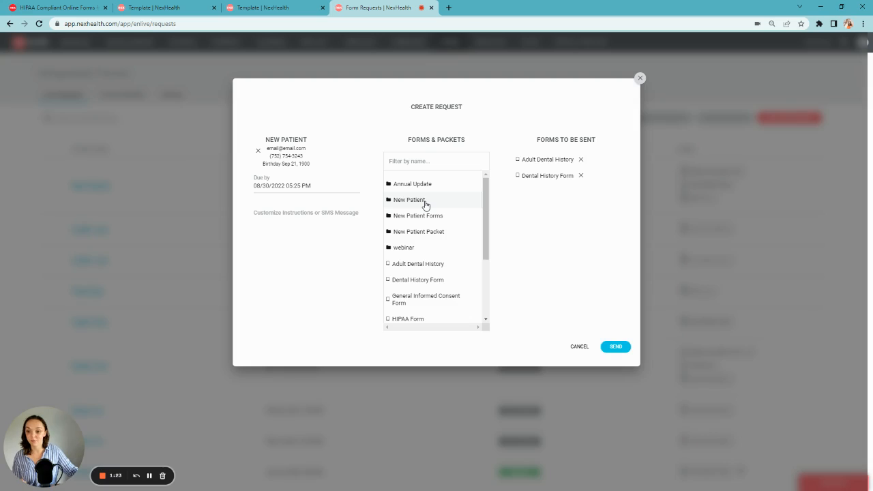
pyautogui.moveTo(615, 346)
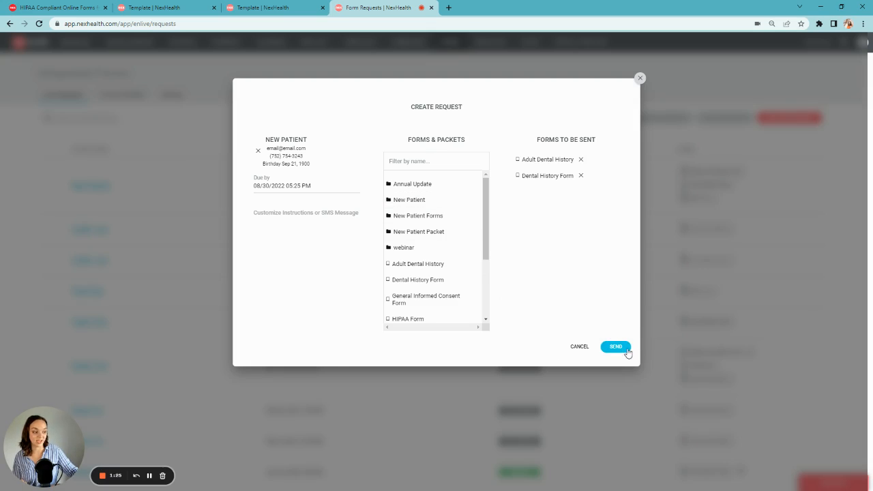
pyautogui.click(615, 347)
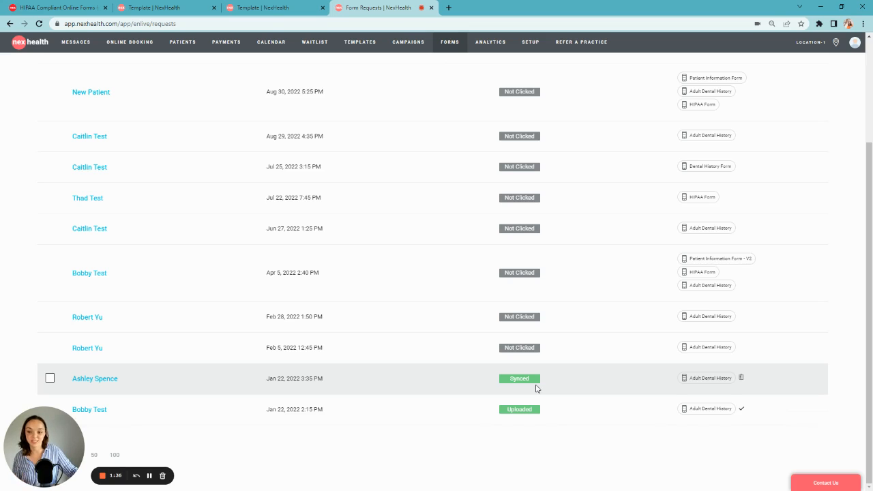
pyautogui.moveTo(142, 484)
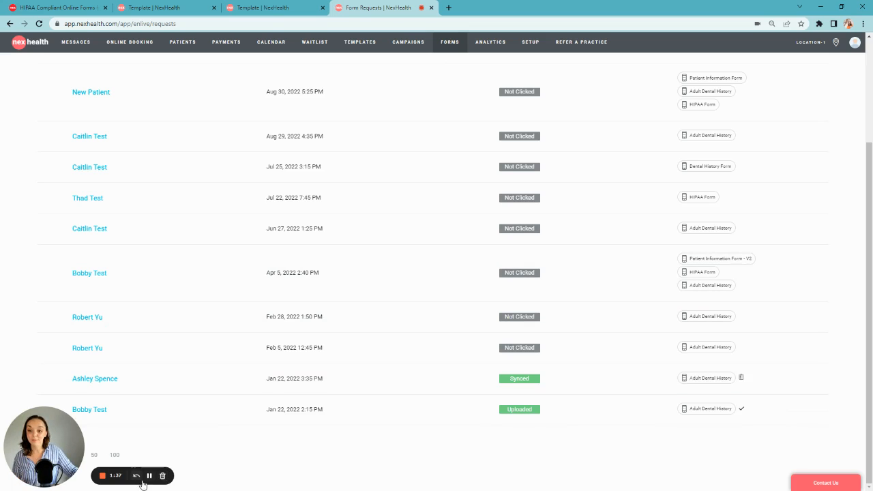
pyautogui.moveTo(148, 474)
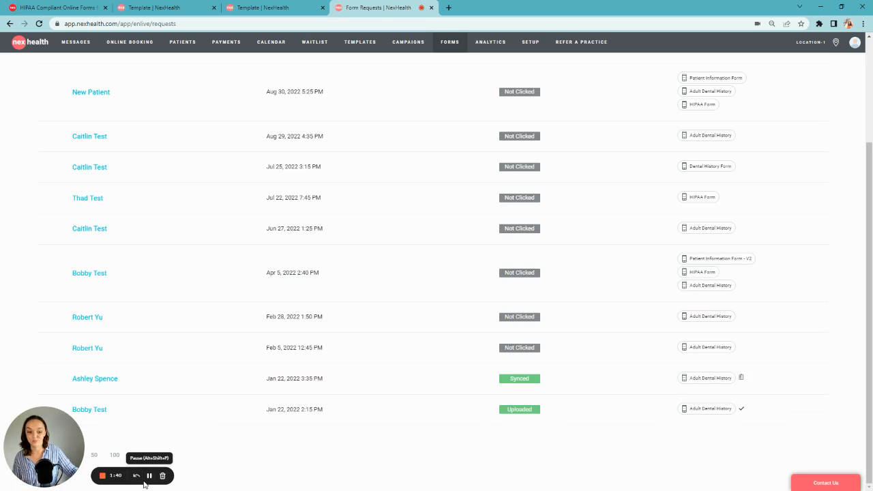